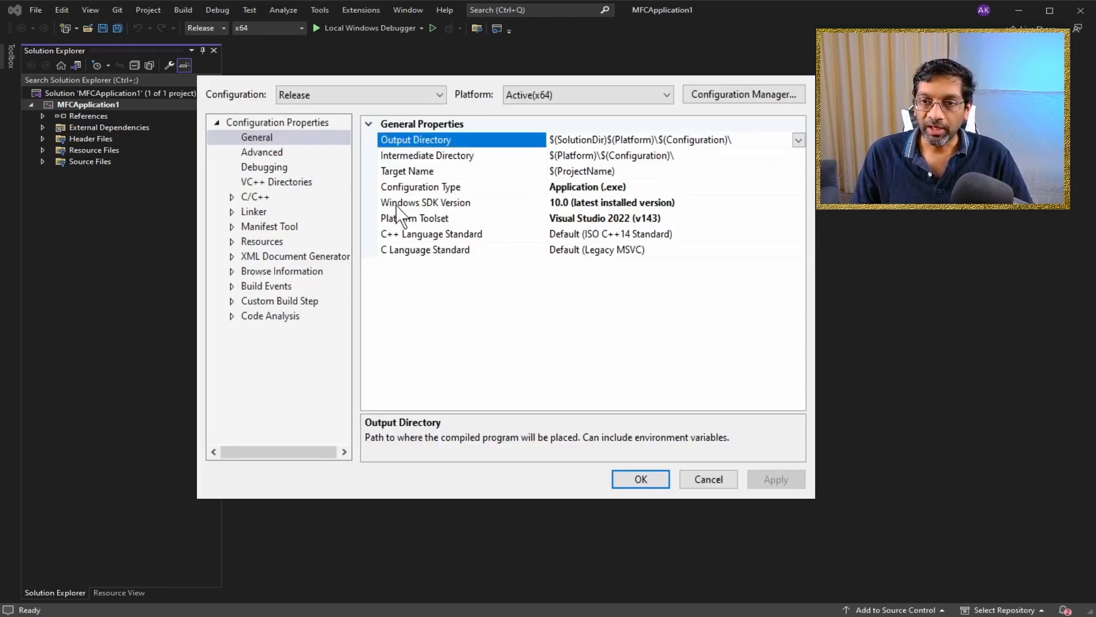
mouse_move(475, 223)
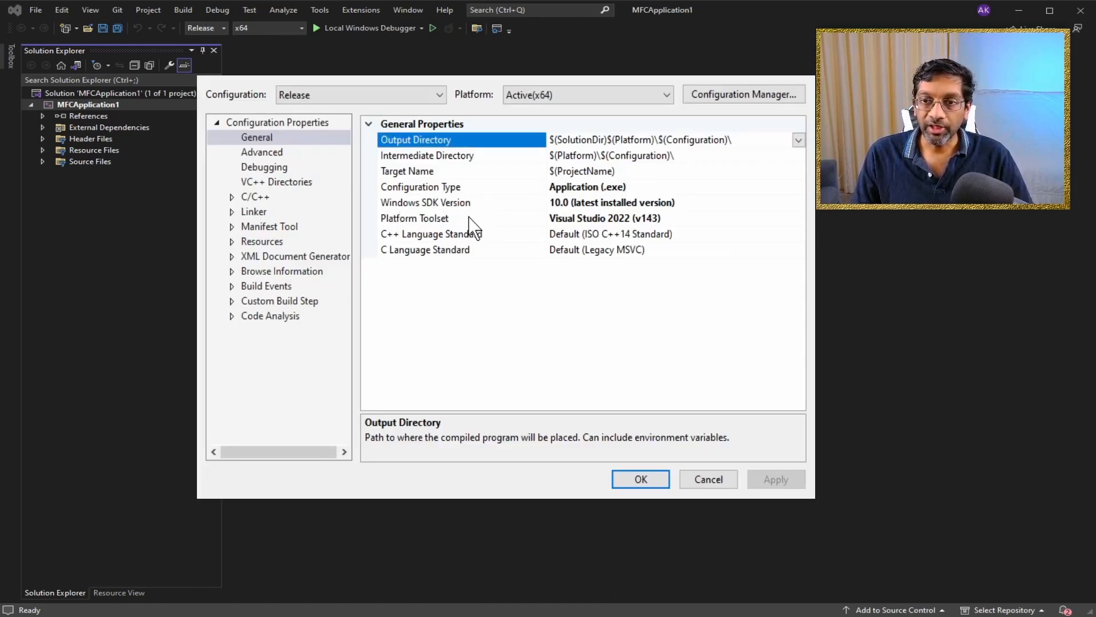
- Rebuild the MFCApplication1 solution as Release x64 and confirm the build succeeds
left_click(425, 202)
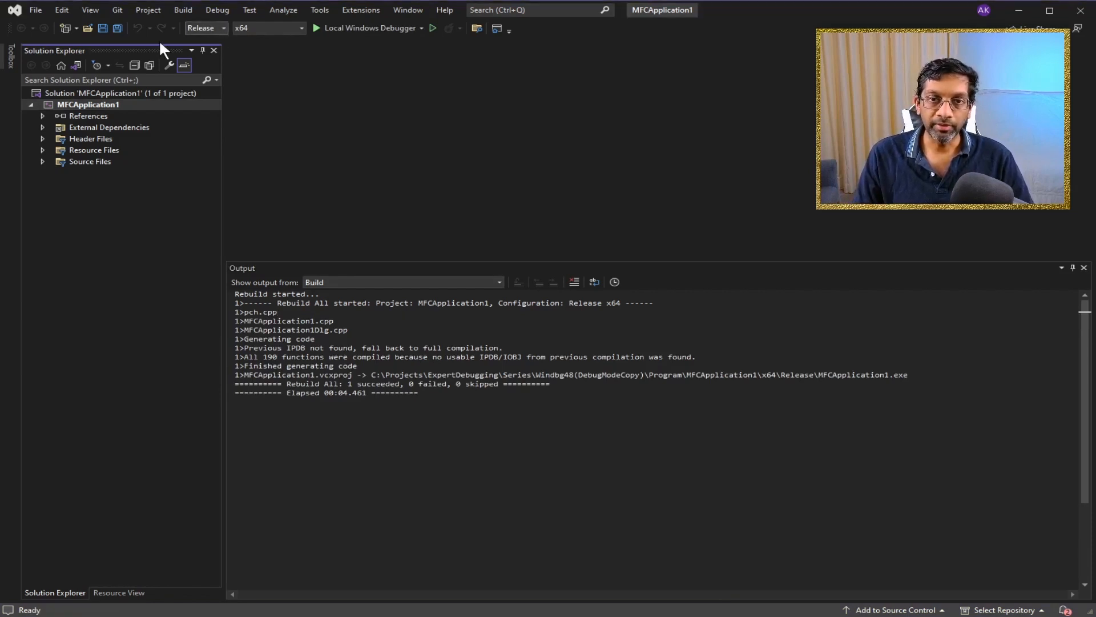
- Load MFCApplication1.exe into Dependency Walker to reveal its MFC140UD.DLL dependency and missing module
left_click(203, 27)
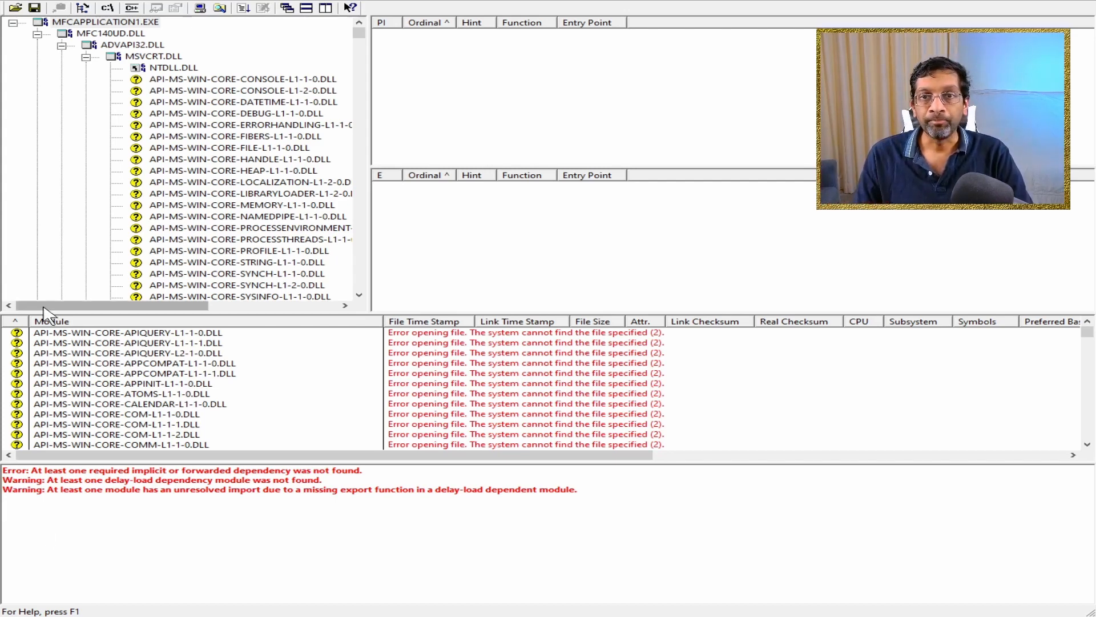
- Select the MFCAPPLICATION1.EXE root, then MFC140UD.DLL to show its imported ordinals and exported functions
left_click(102, 22)
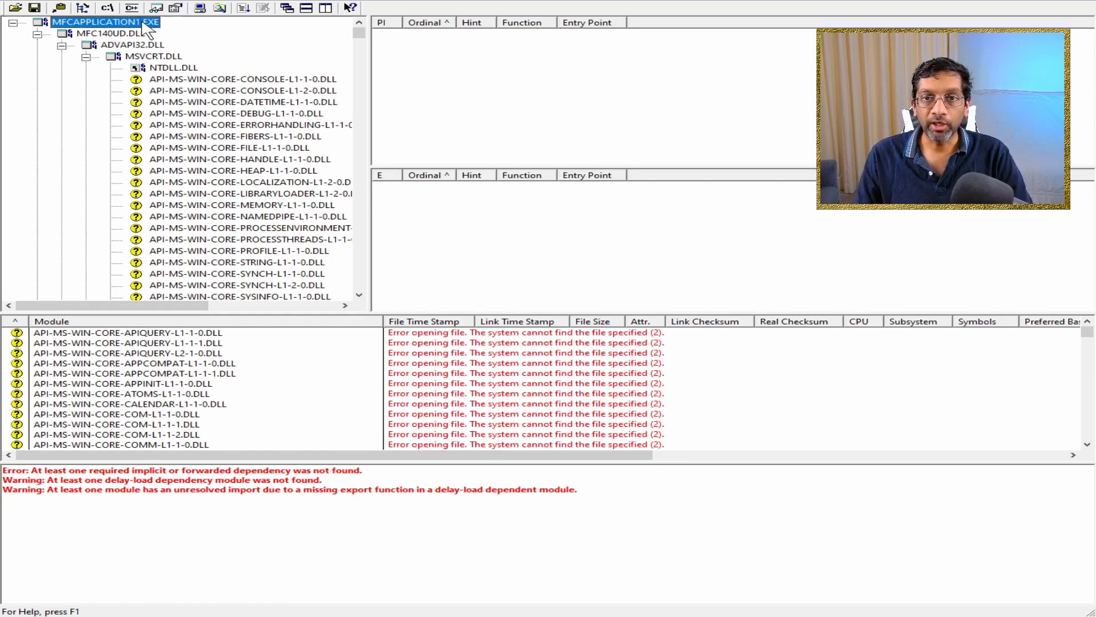
mouse_move(174, 33)
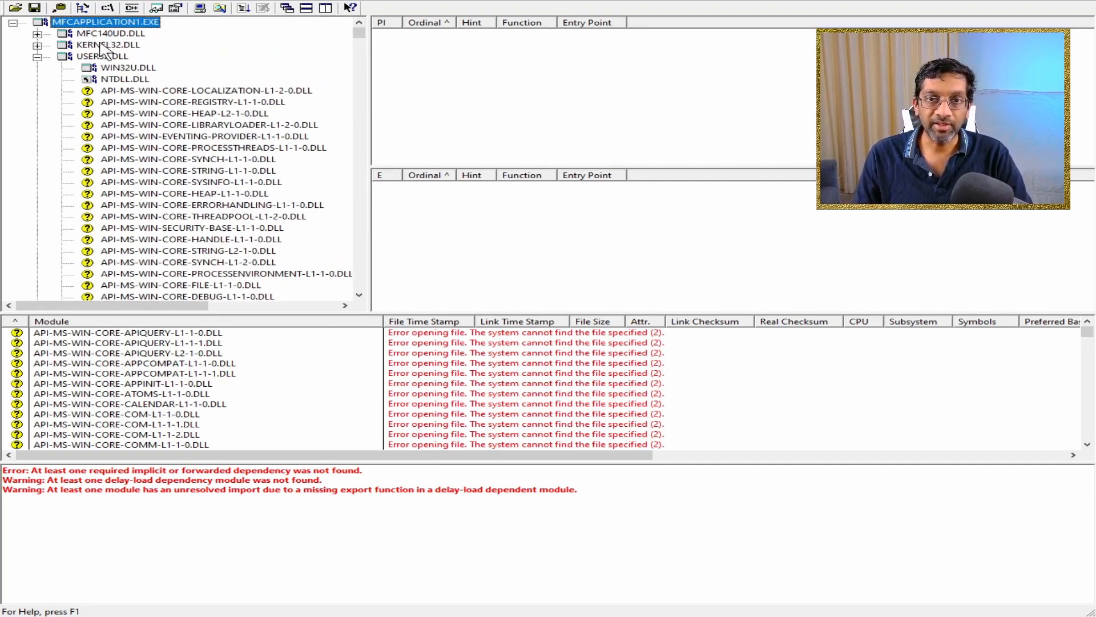
scroll("down", 3)
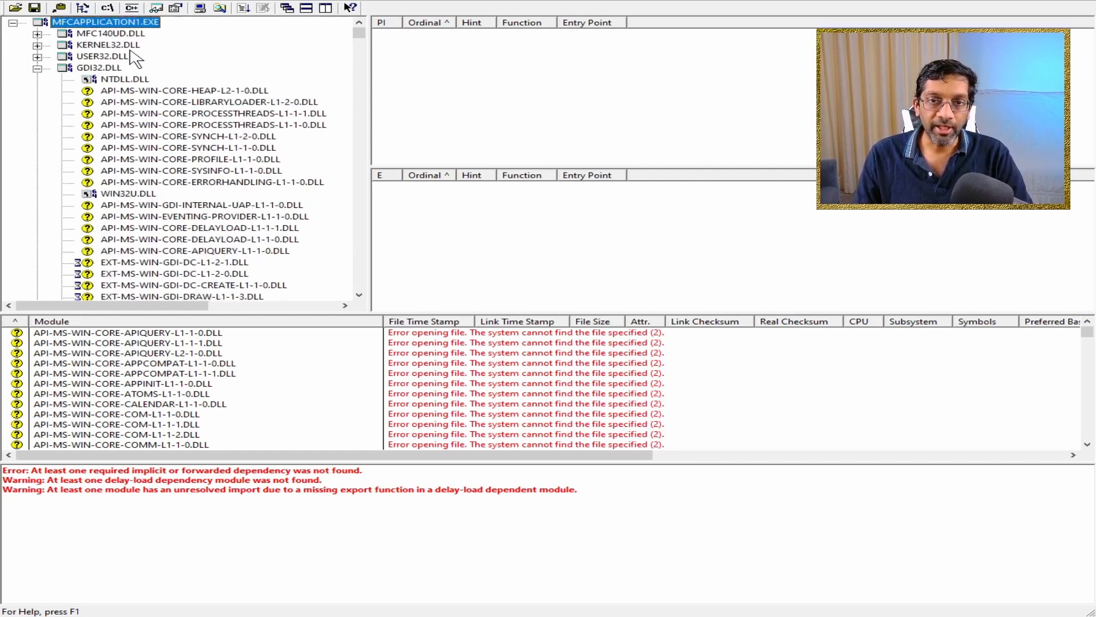
mouse_move(122, 38)
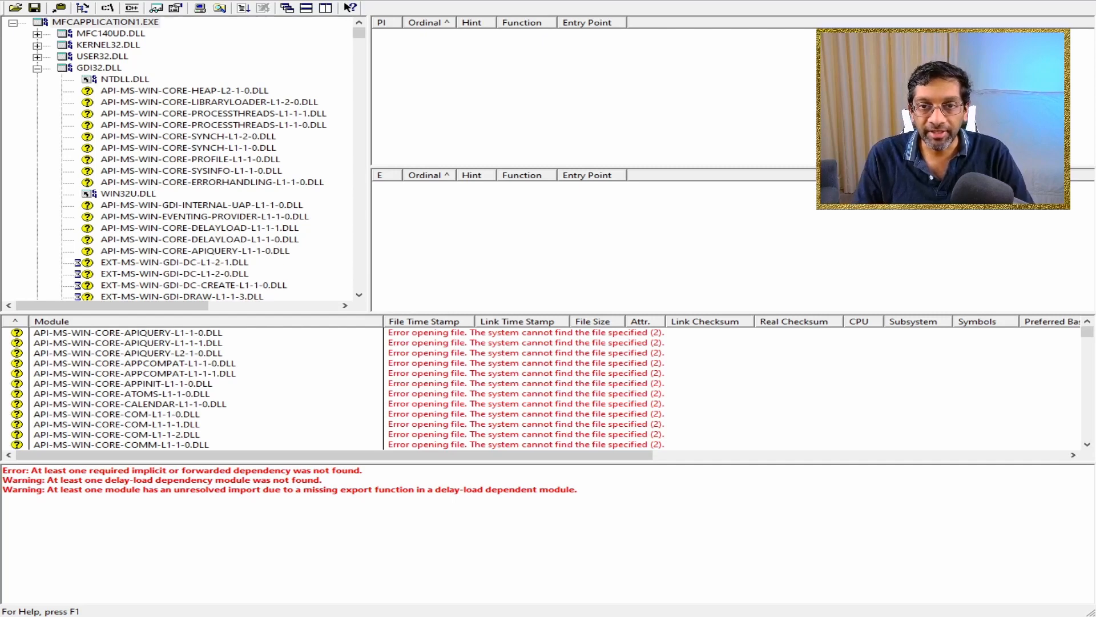
left_click(108, 34)
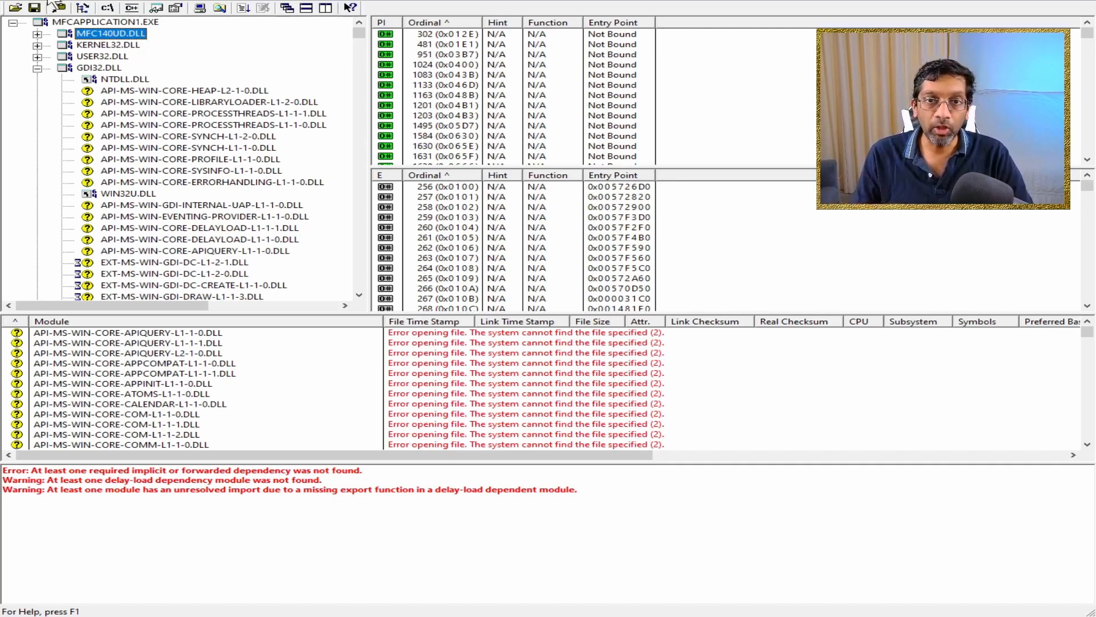
mouse_move(217, 89)
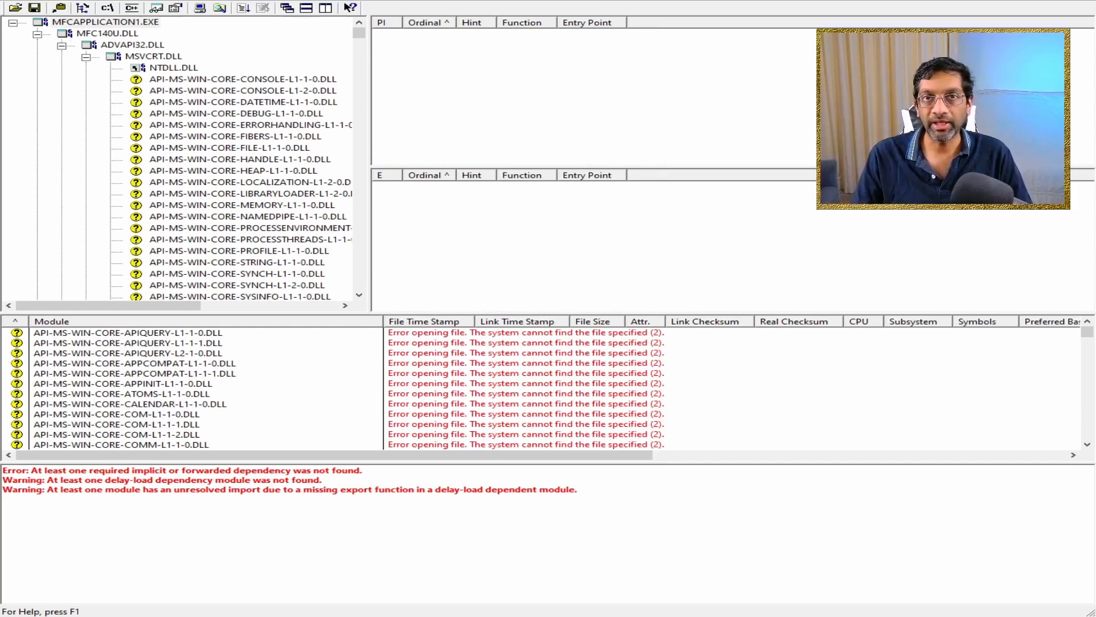
- Collapse the MFC140U.DLL branch and select the root EXE to view the release build's top-level dependencies
left_click(38, 33)
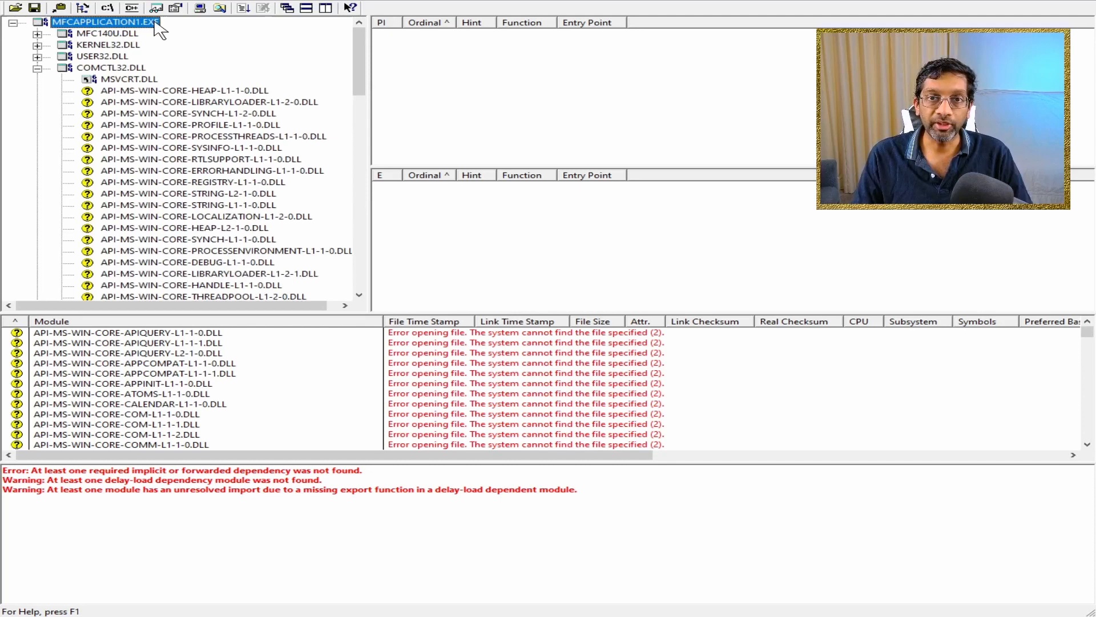
left_click(109, 33)
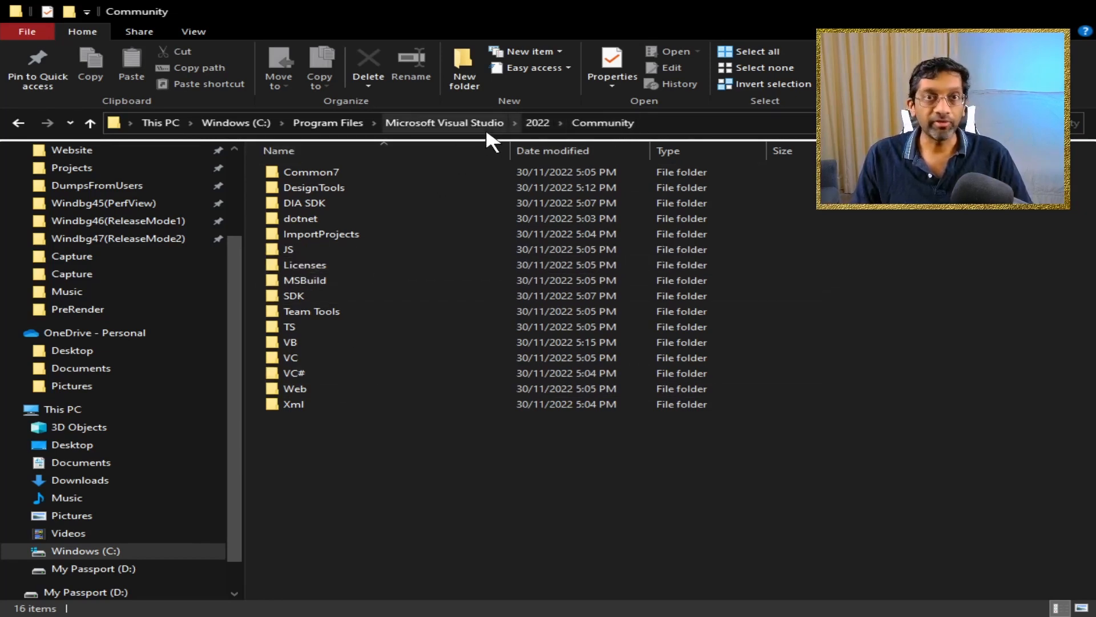
- Navigate into VC\Redist\MSVC\14.34.31931 under the Visual Studio 2022 Community install folder
left_click(291, 357)
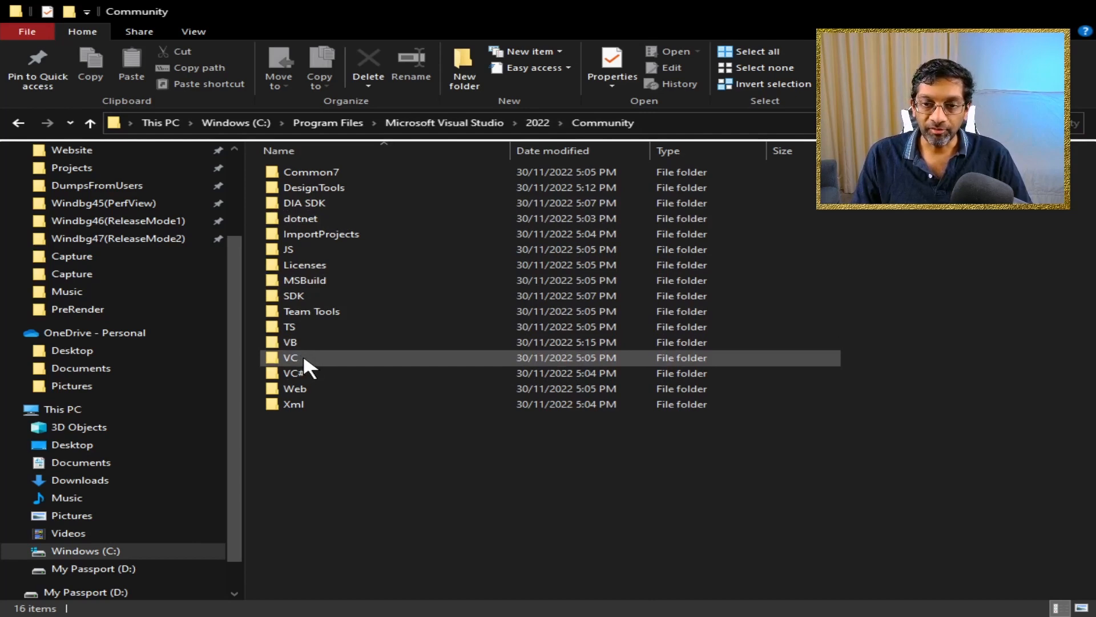
double_click(291, 357)
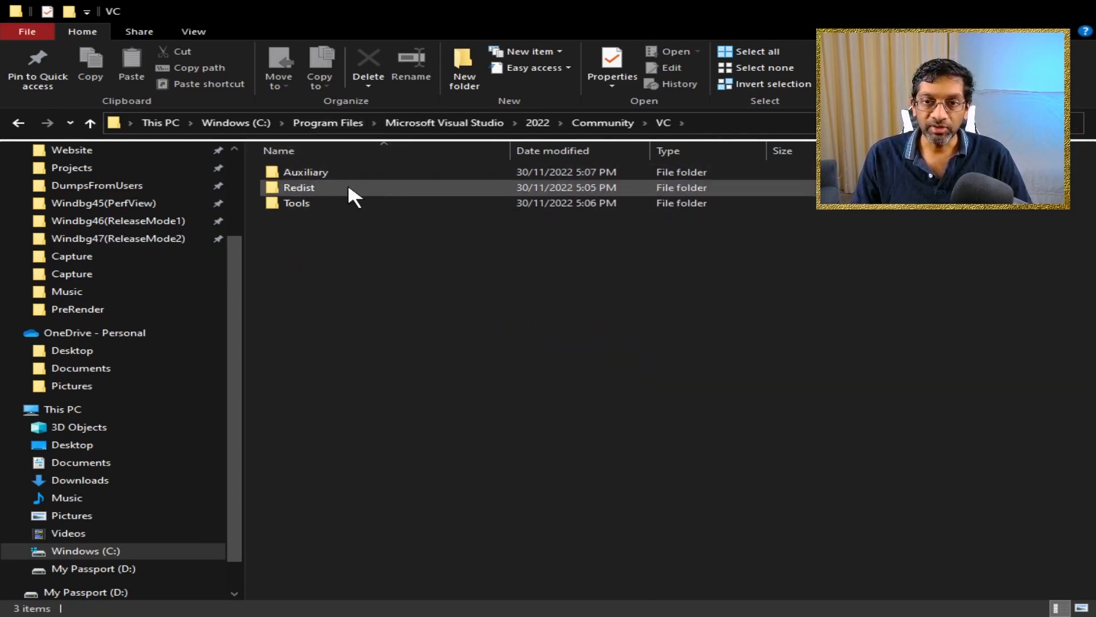
double_click(300, 188)
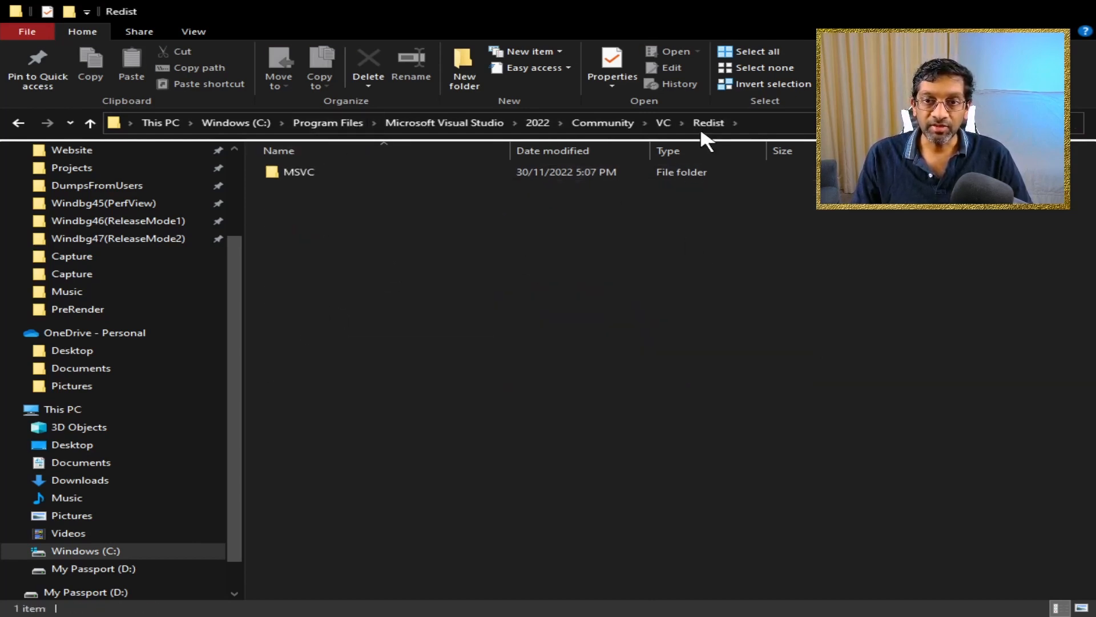
double_click(299, 171)
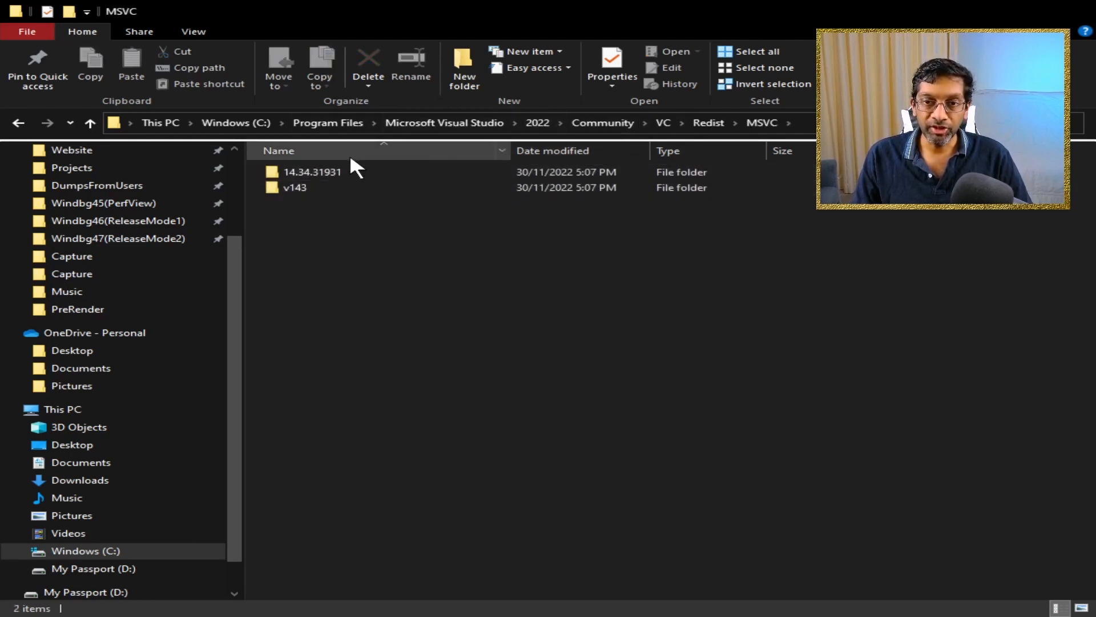
left_click(311, 173)
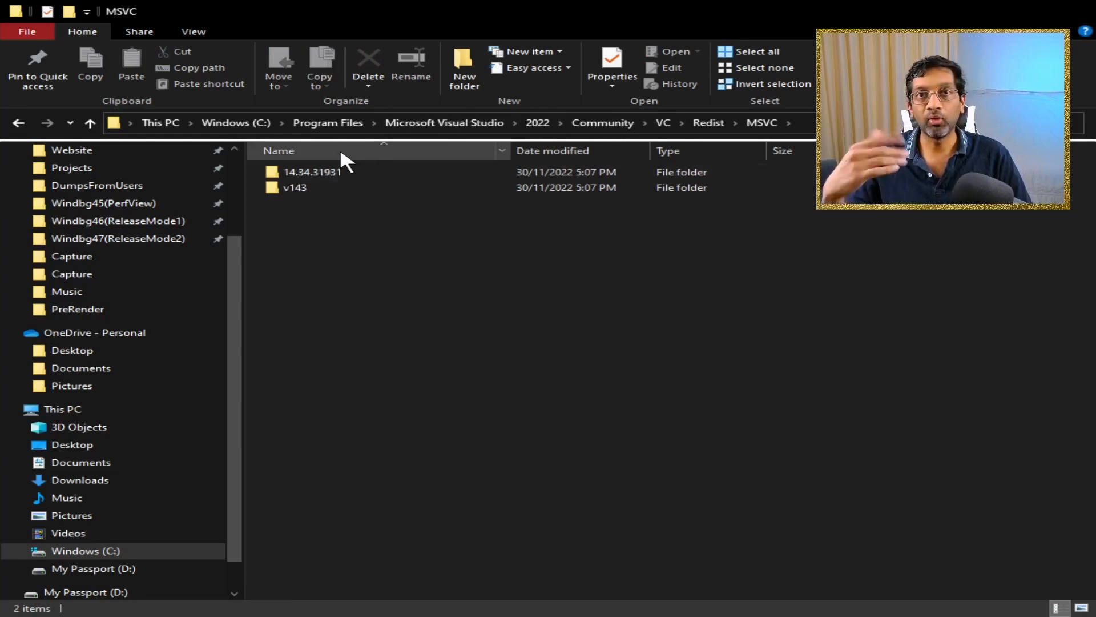
double_click(311, 171)
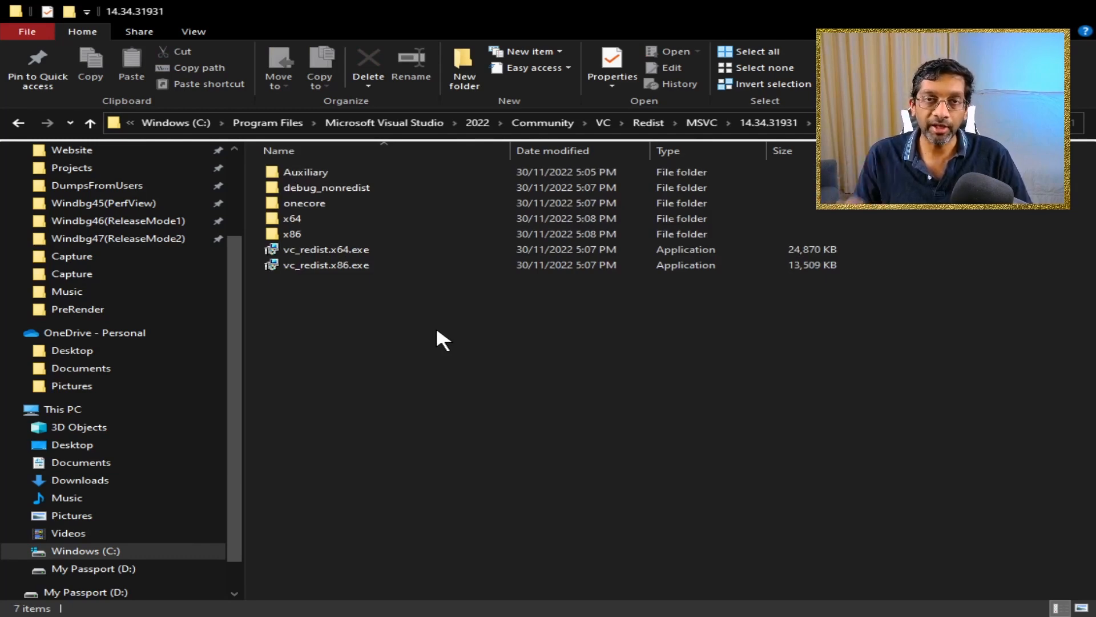
- Browse the x64 folder and enter debug_nonredist in the 14.34.31931 redistributables
left_click(291, 218)
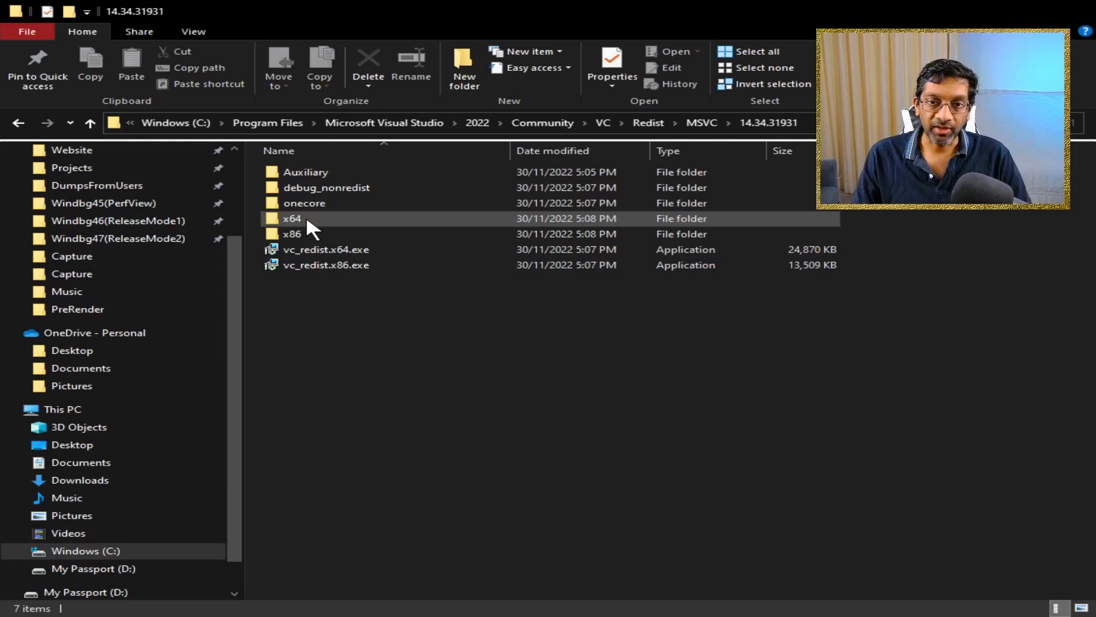
double_click(292, 218)
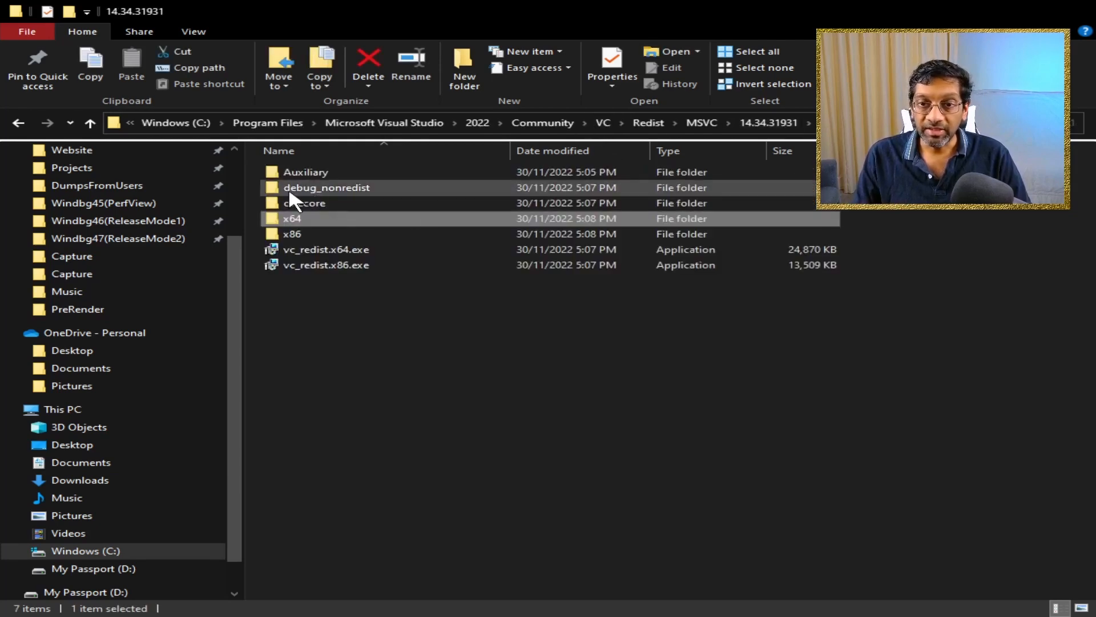
double_click(326, 188)
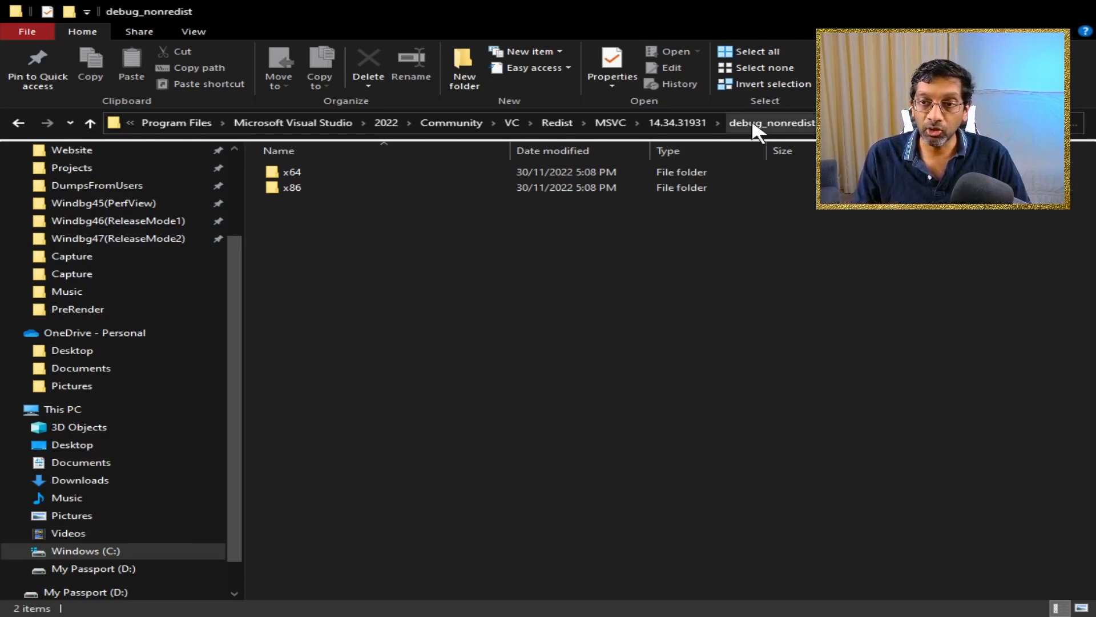
mouse_move(508, 363)
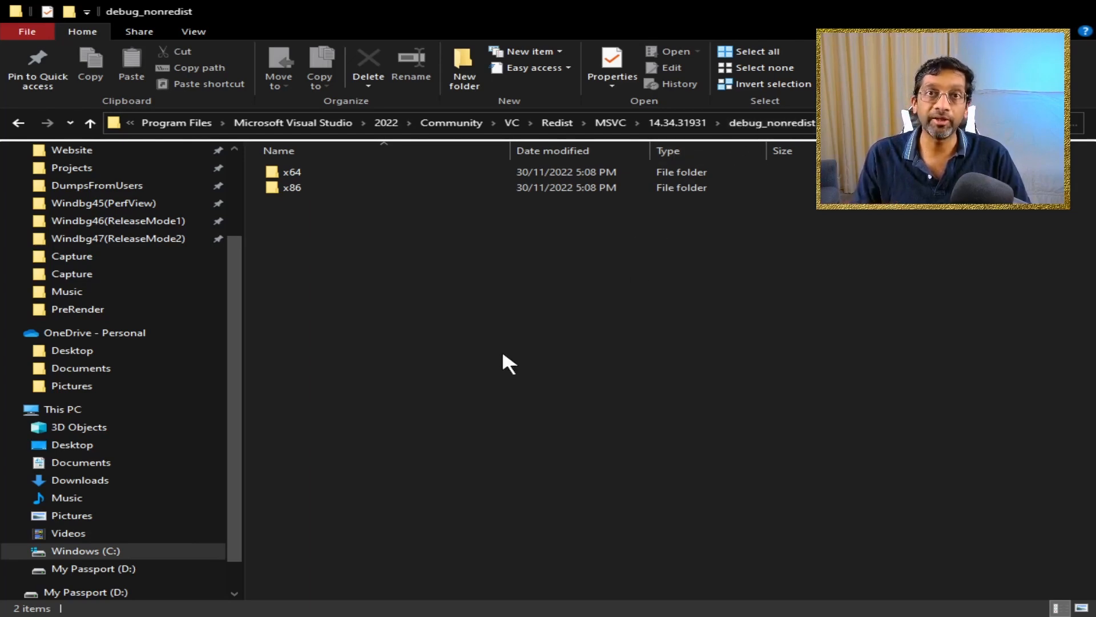
- Enter debug_nonredist\x64 and the Microsoft.VC143.DebugMFC folder, then reach the remote Windbg48(DebugCopy) folder
left_click(291, 173)
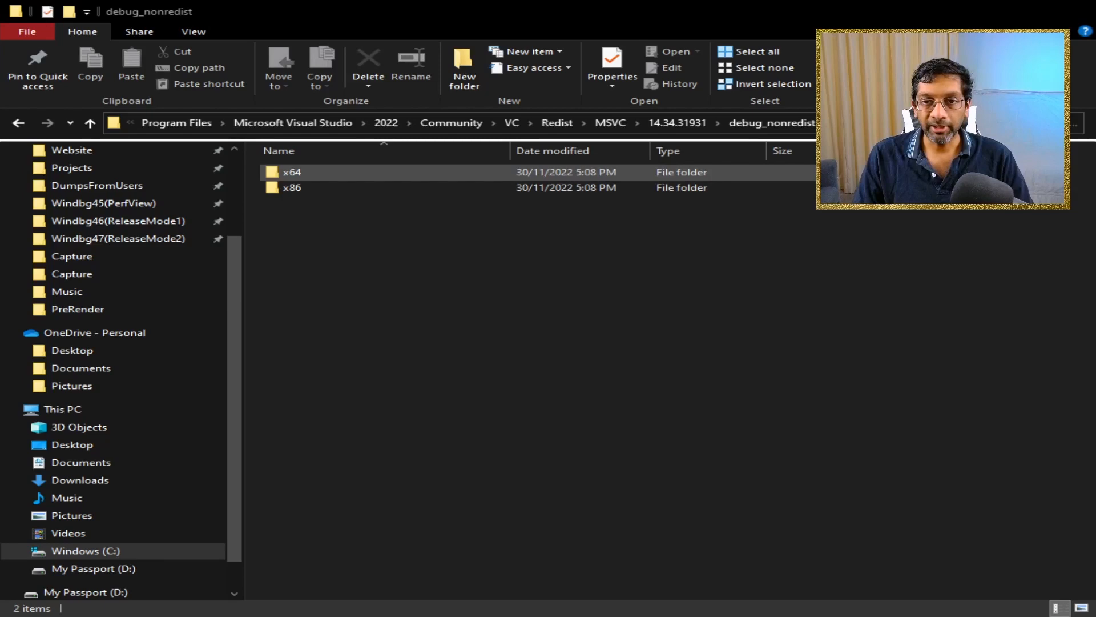
double_click(291, 173)
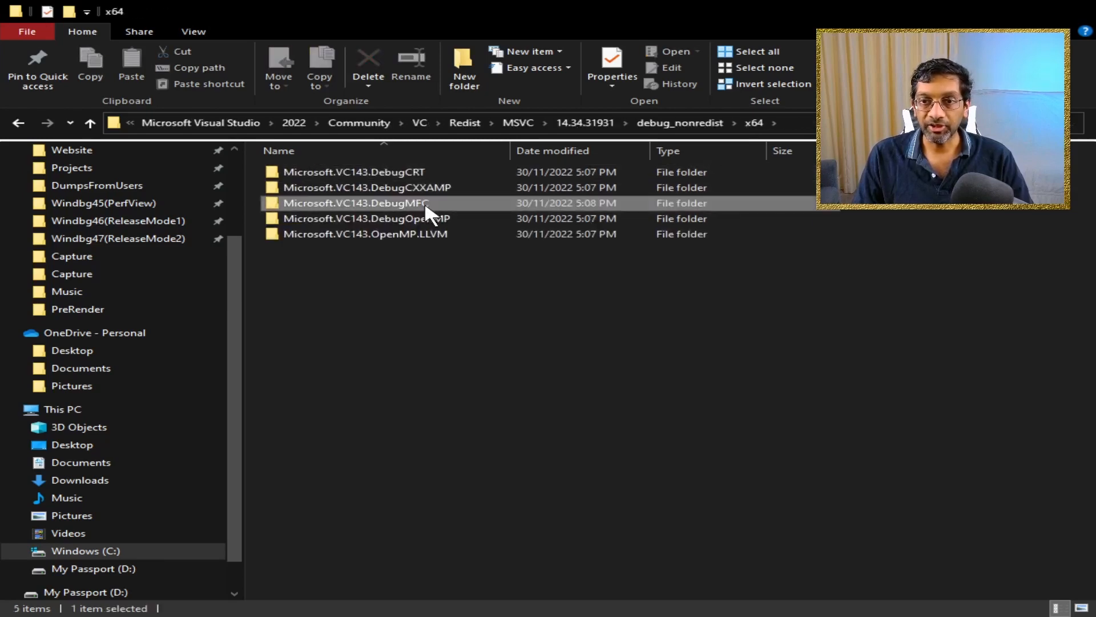
double_click(356, 203)
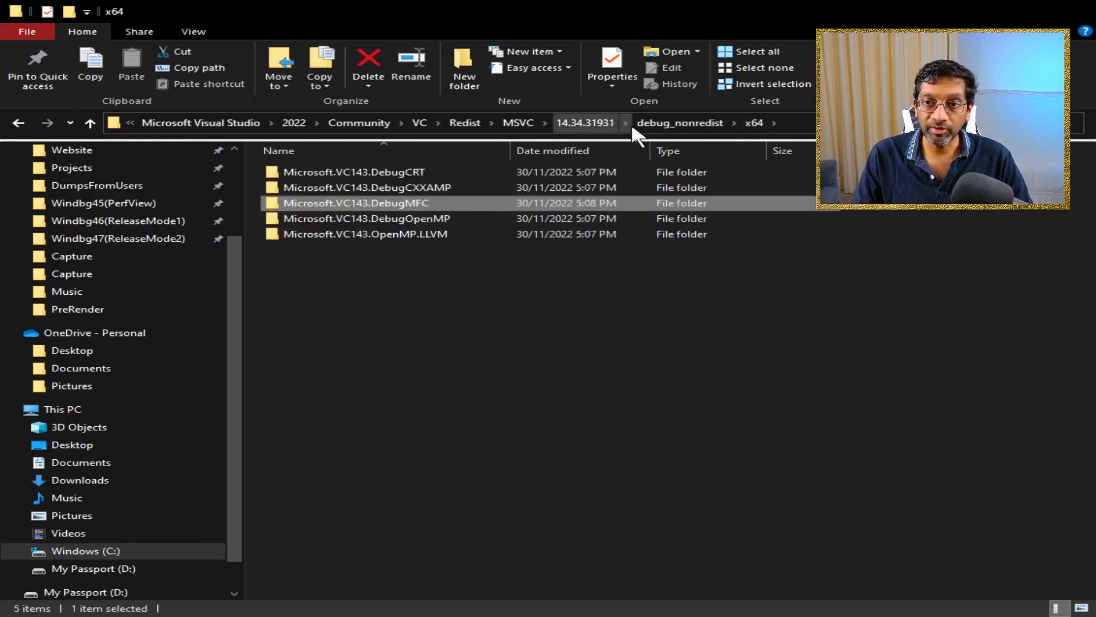
double_click(357, 204)
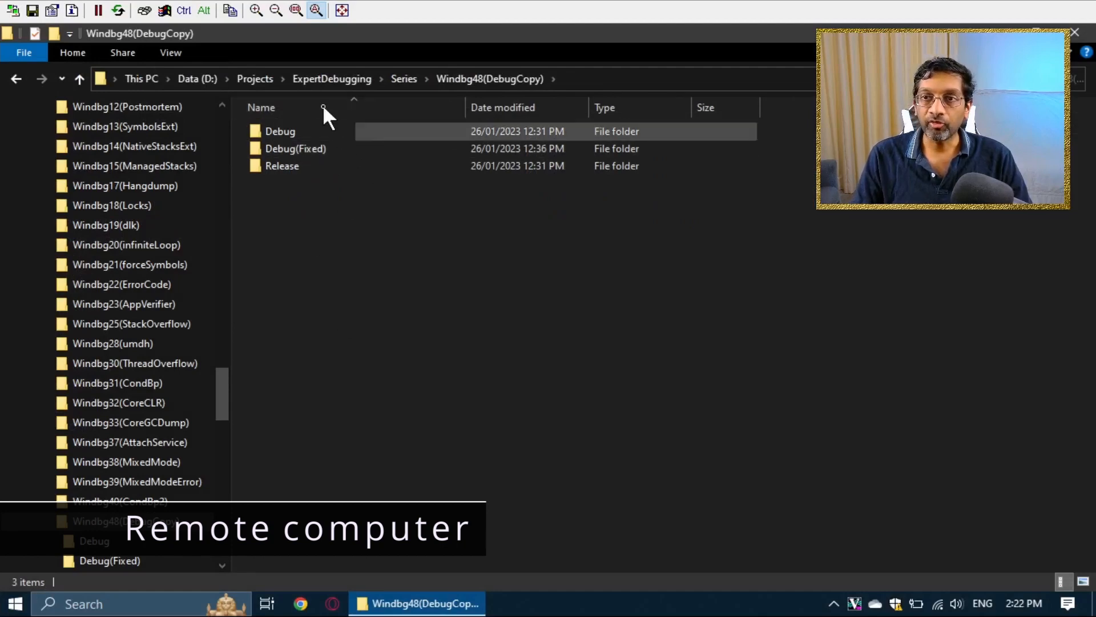
left_click(280, 130)
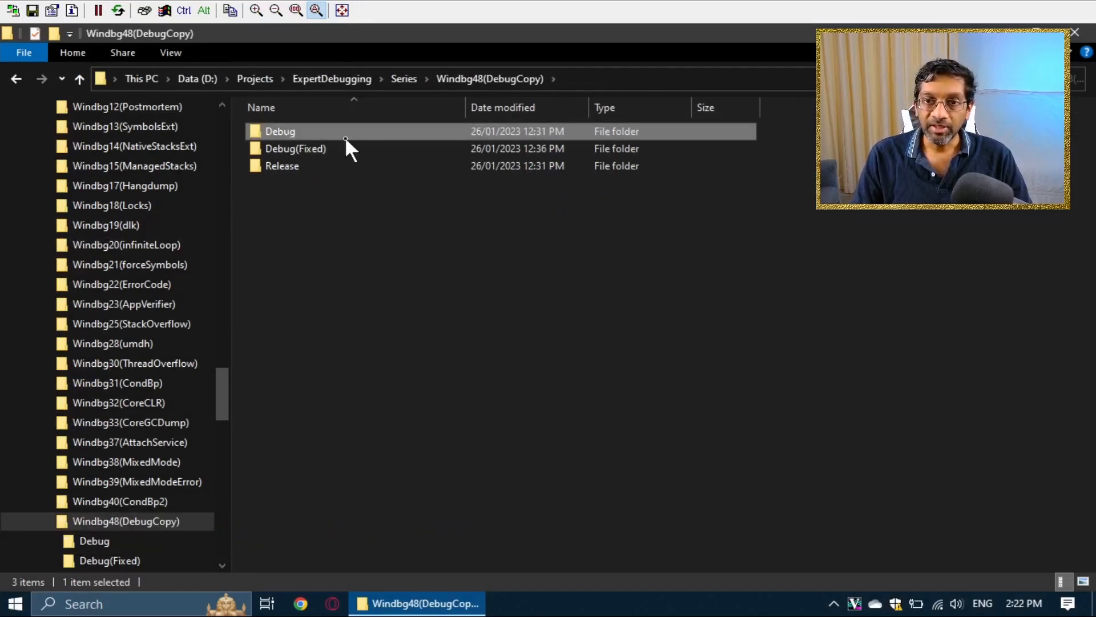
mouse_move(409, 402)
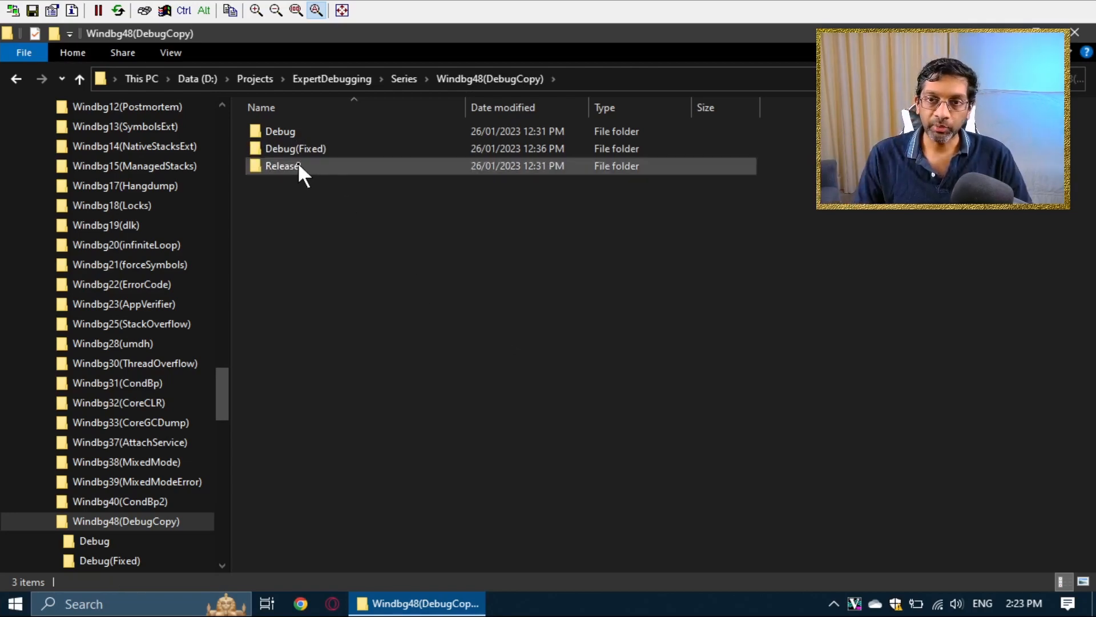
double_click(282, 166)
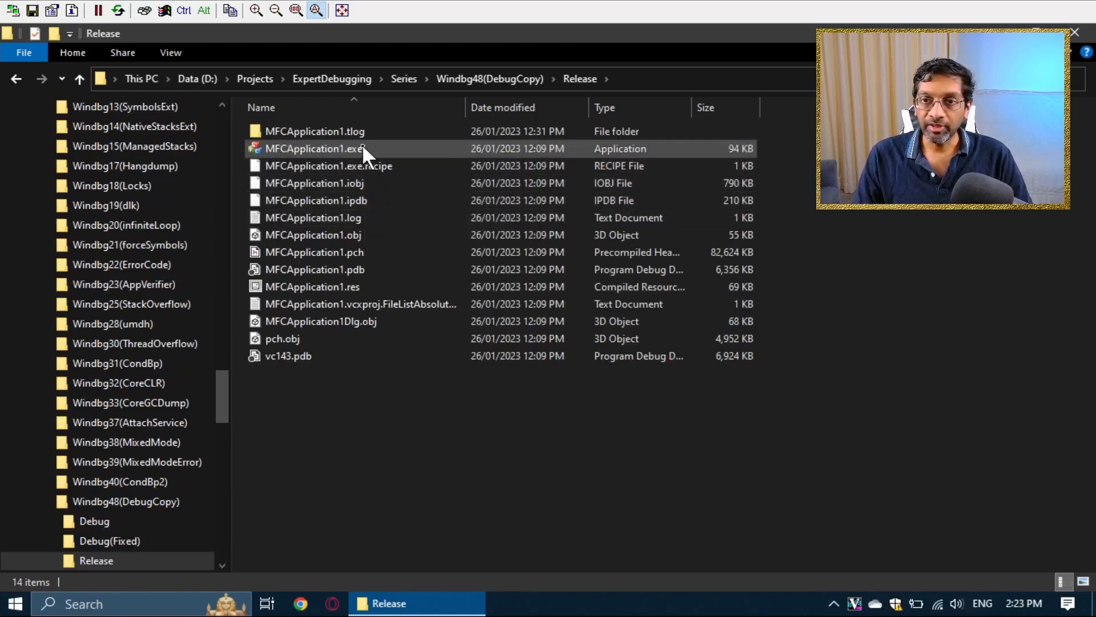
double_click(315, 148)
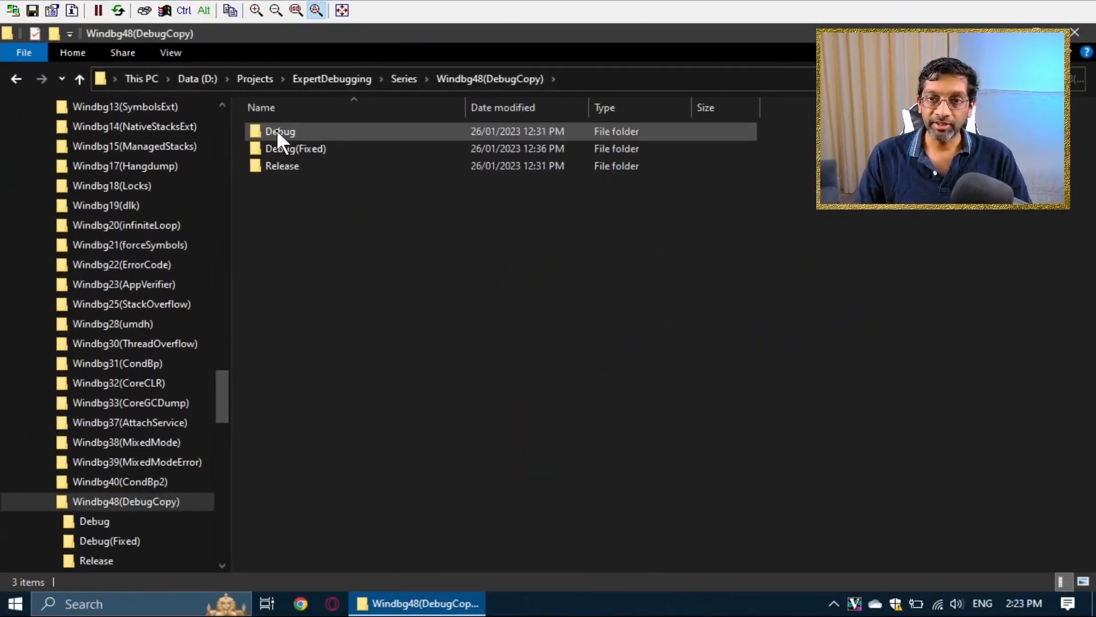
double_click(280, 130)
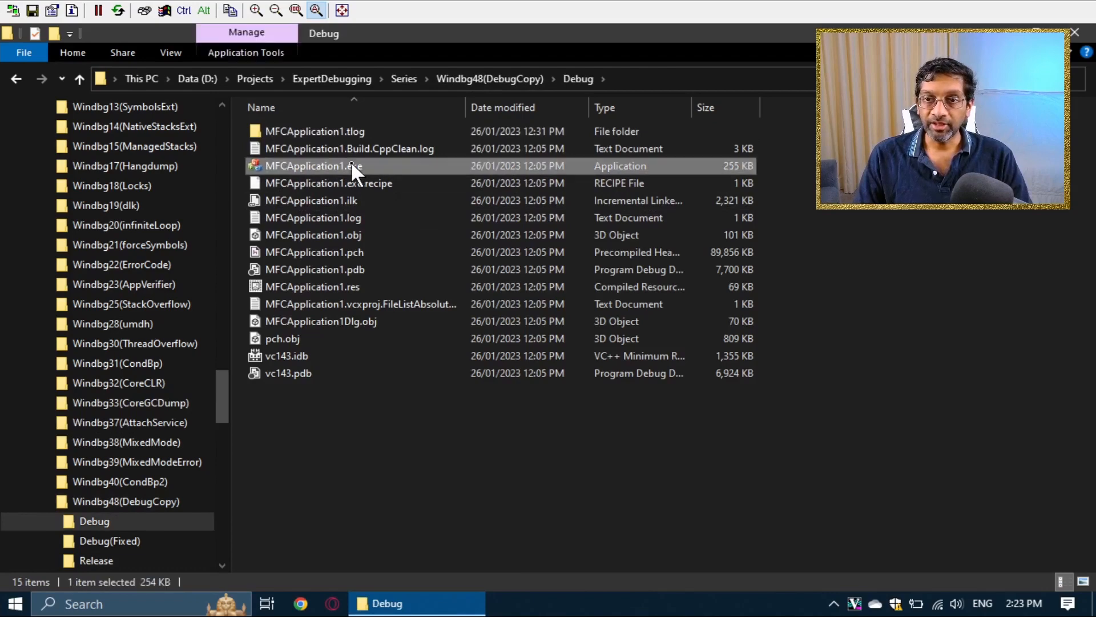
double_click(314, 166)
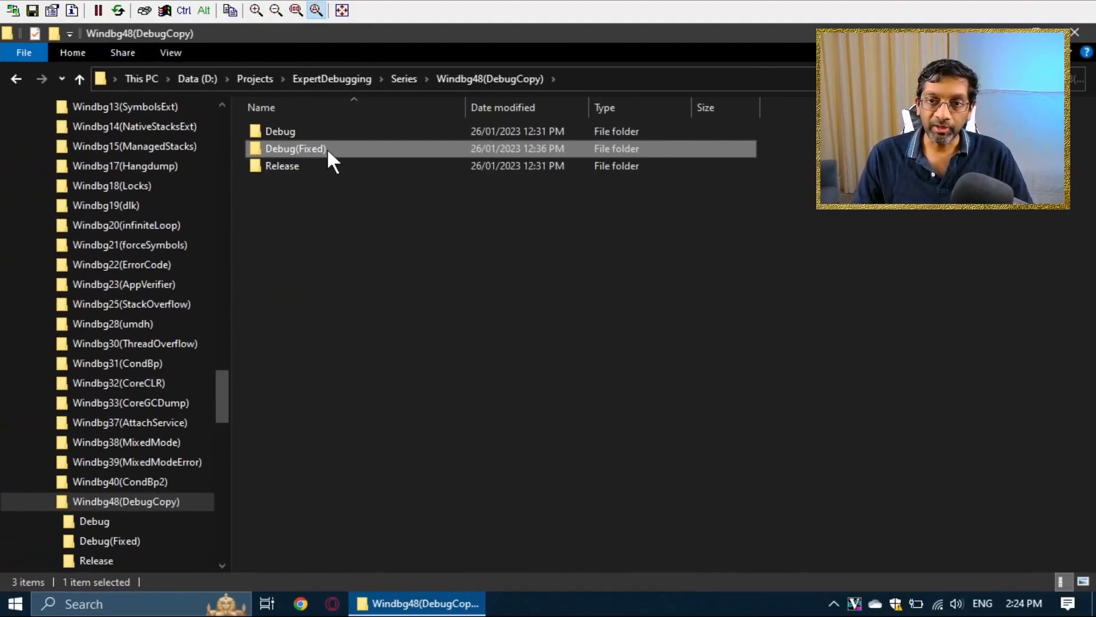
- Enter Debug(Fixed) and inspect mfc140d.dll, mfc140ud.dll and mfcm140d.dll beside the executable
double_click(294, 148)
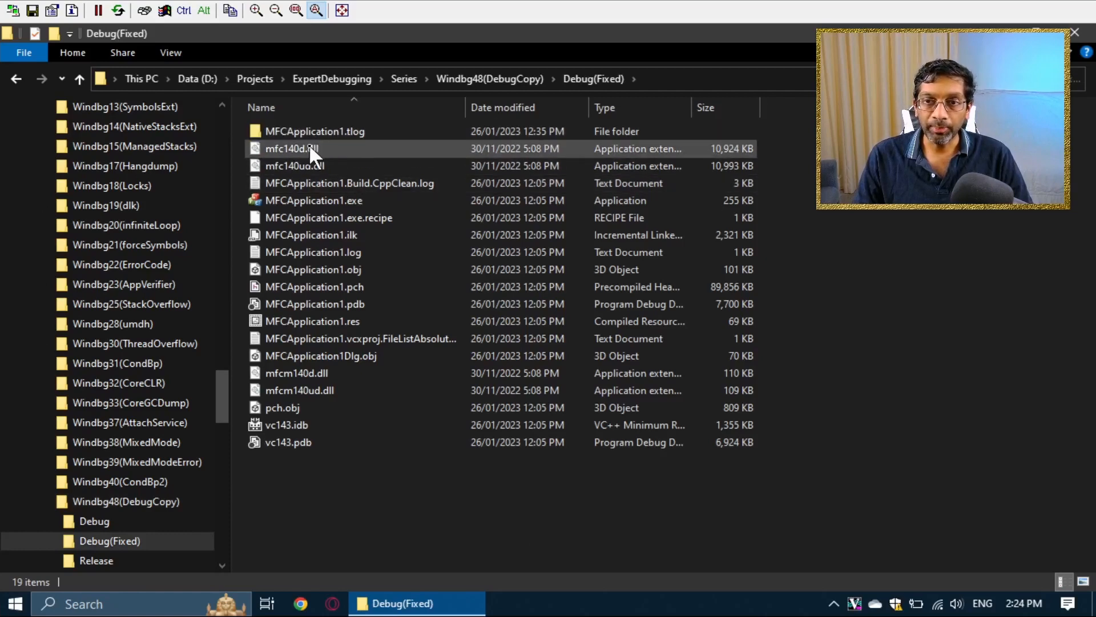
left_click(291, 149)
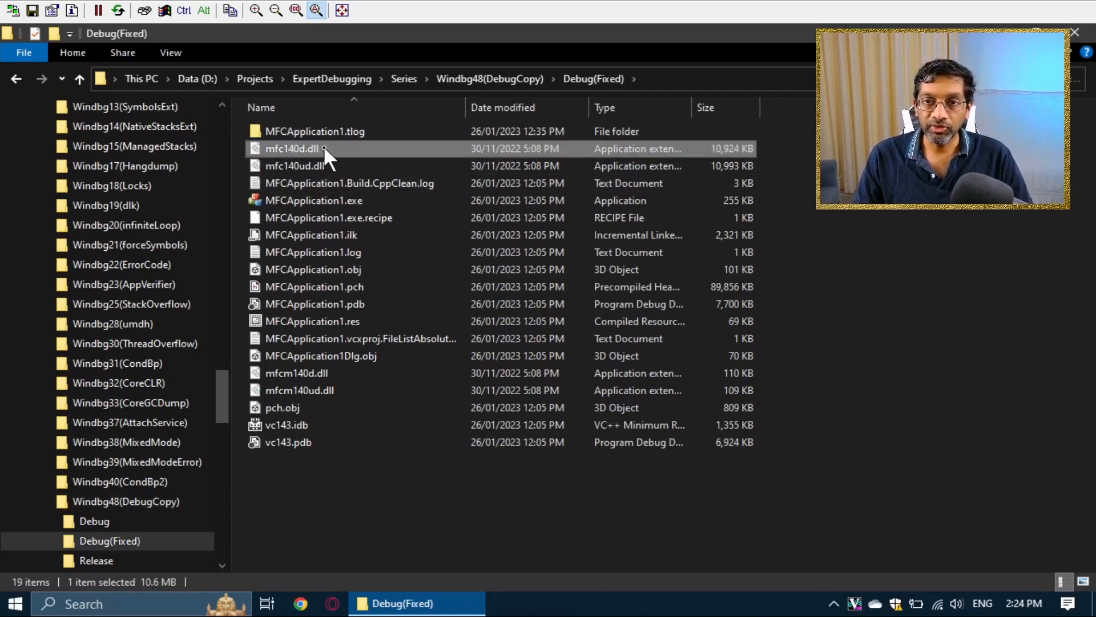
left_click(294, 165)
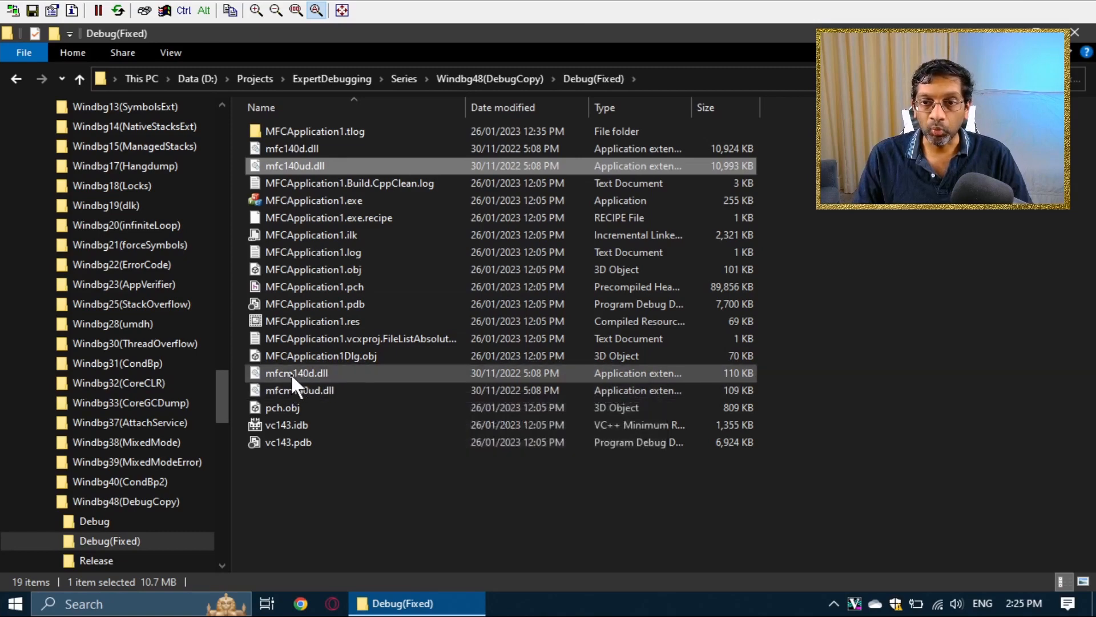
left_click(295, 372)
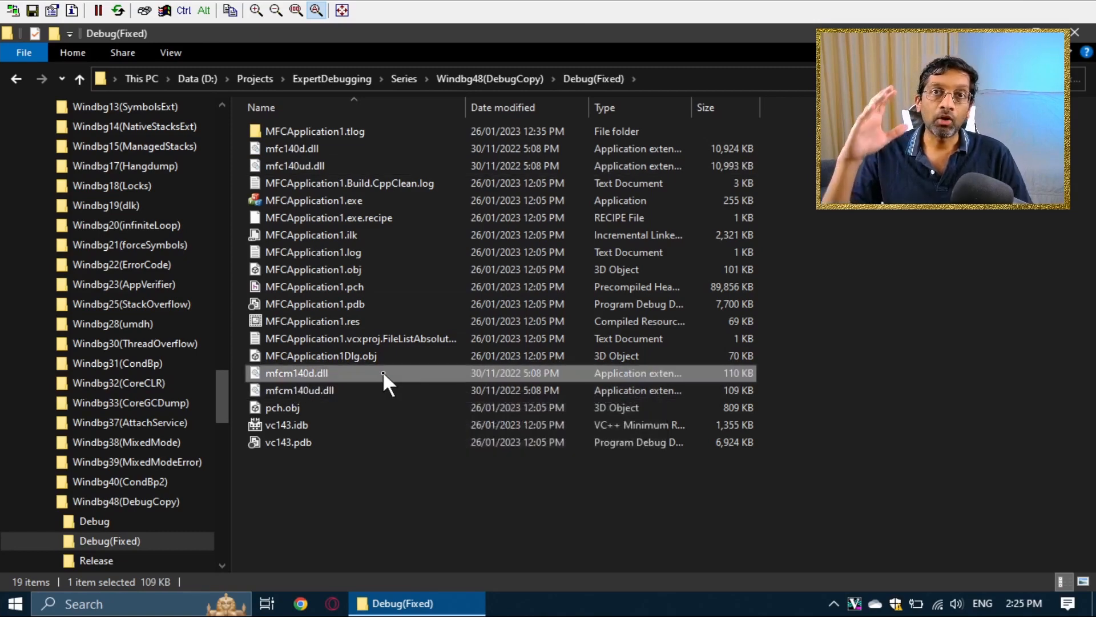
mouse_move(383, 372)
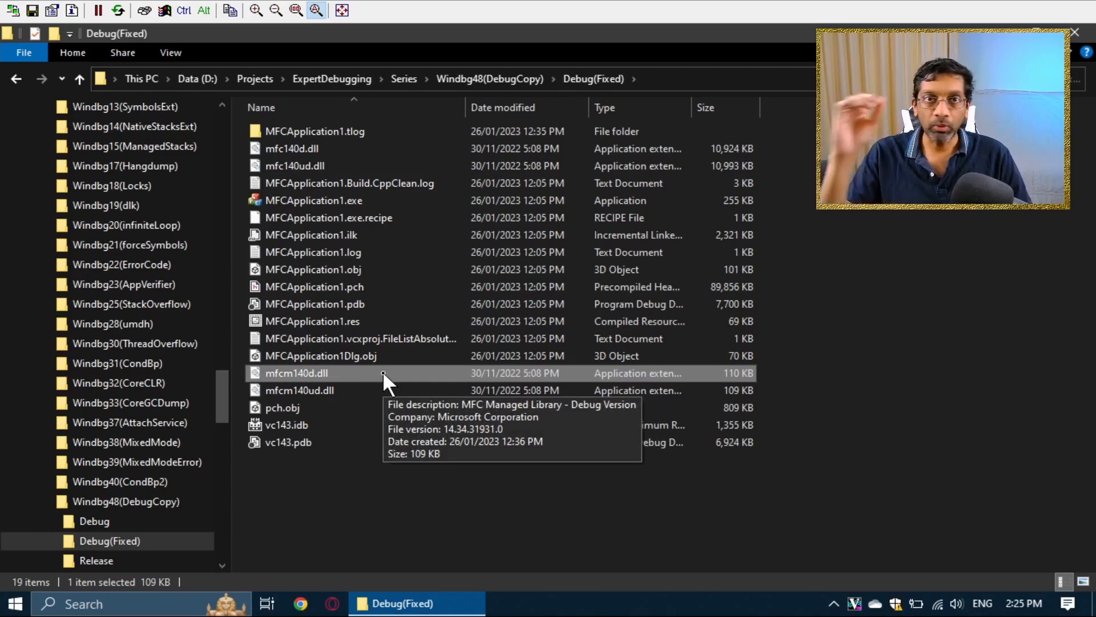
mouse_move(351, 287)
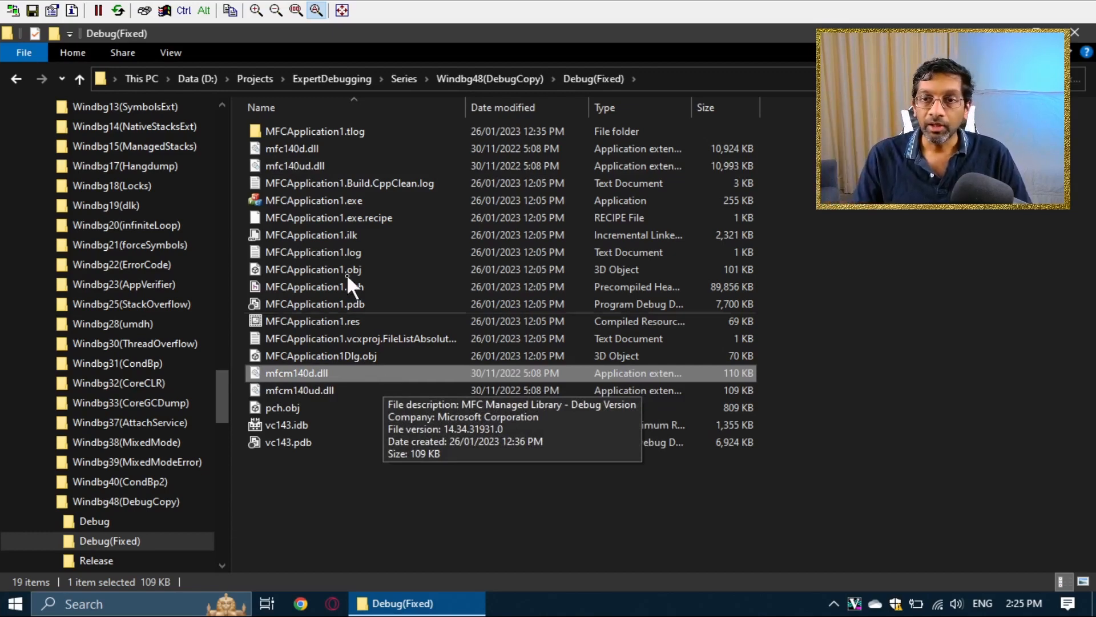
- Run MFCApplication1.exe successfully with the DLLs beside it and close its dialog
left_click(313, 201)
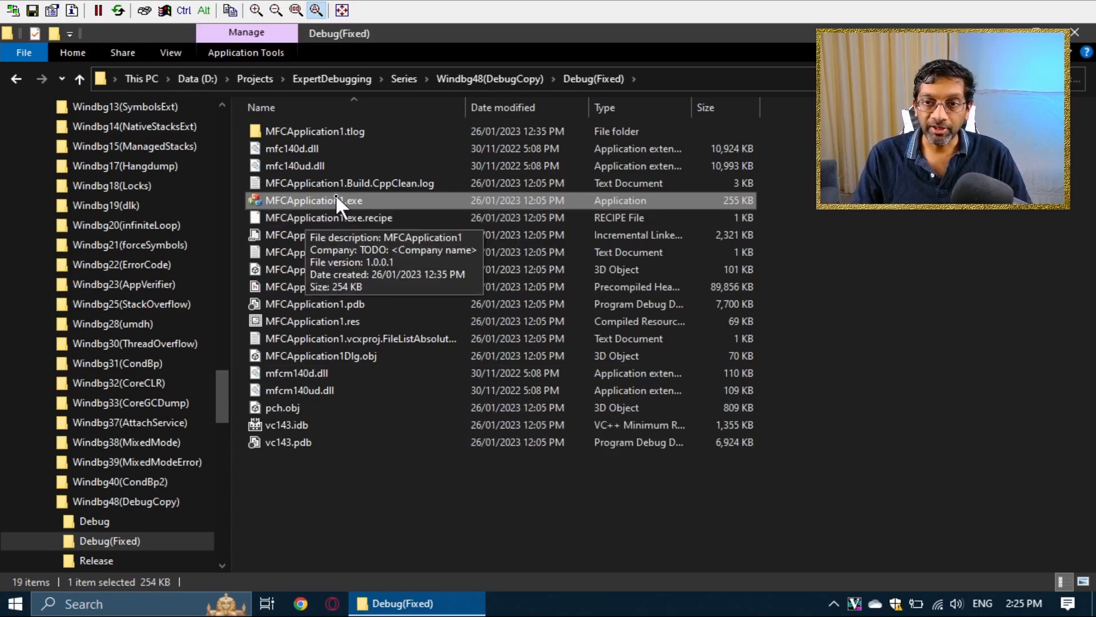
double_click(313, 201)
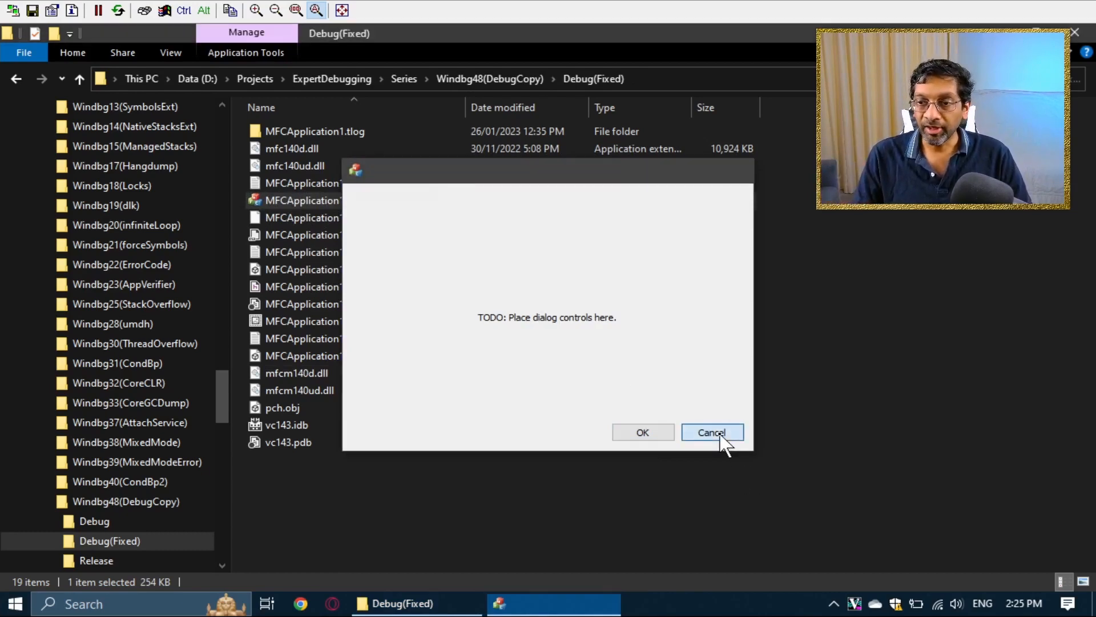
left_click(712, 432)
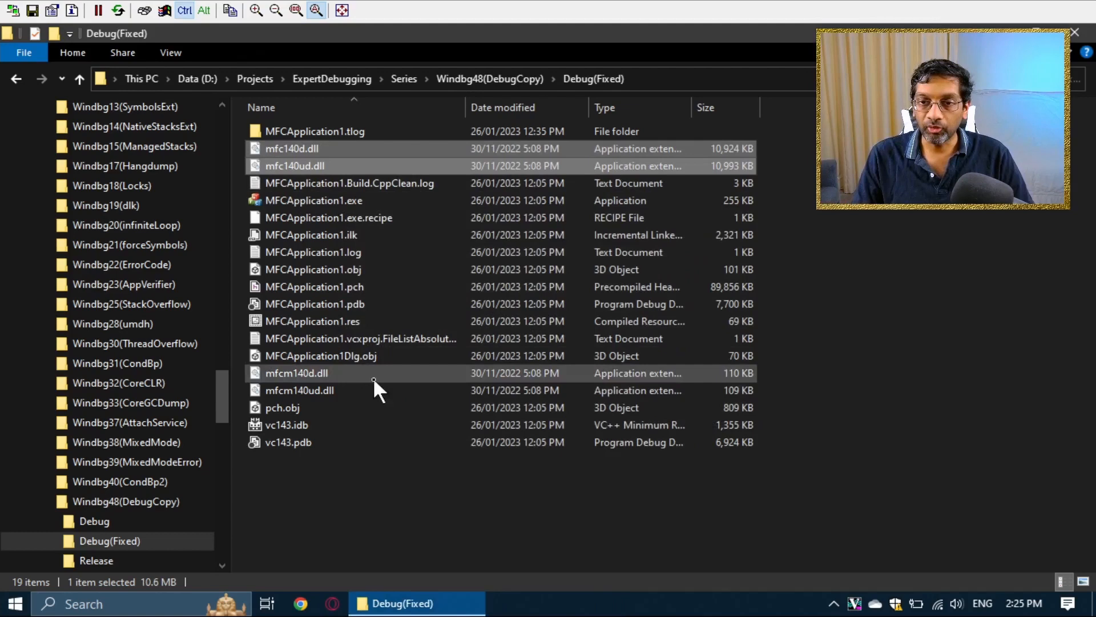
- Delete the four mfc*.dll files, run MFCApplication1.exe and dismiss the missing mfc140ud.dll error
left_click(299, 391)
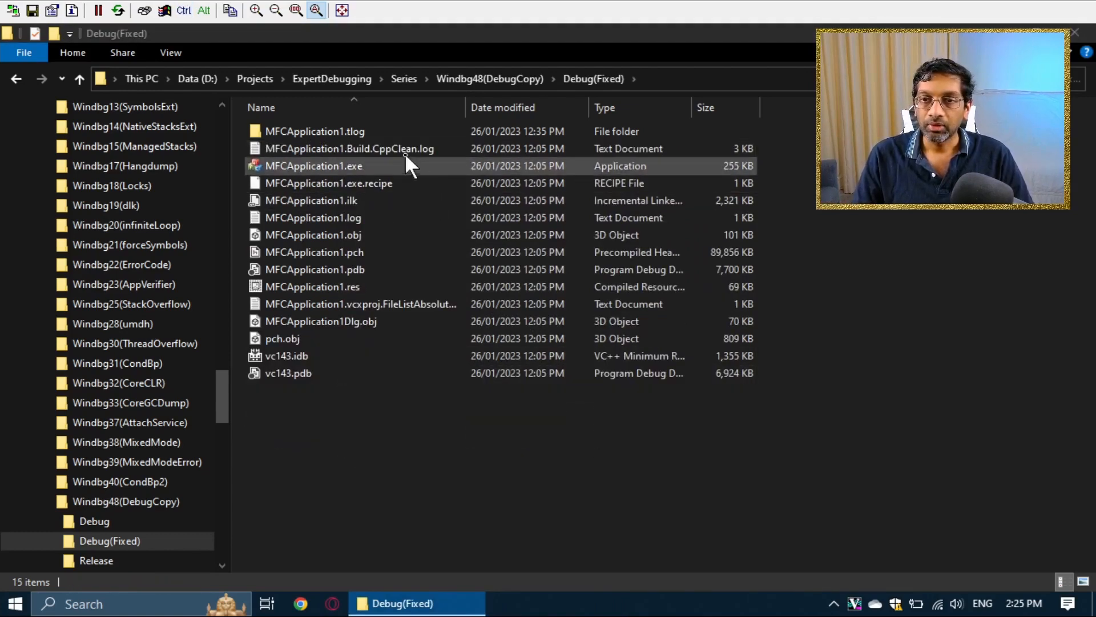
double_click(314, 166)
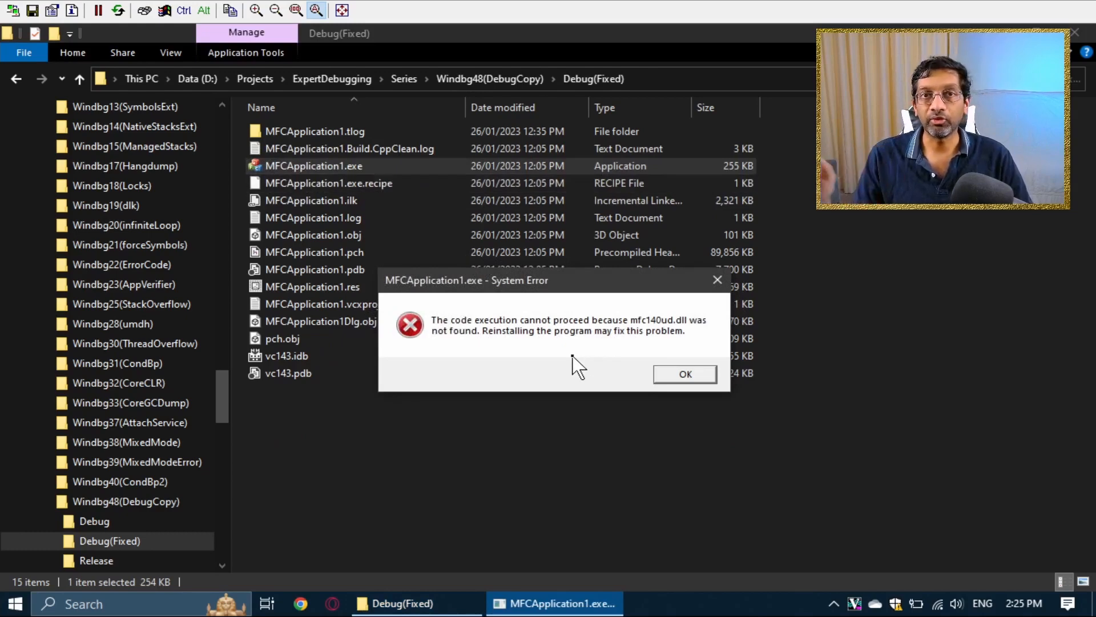
left_click(684, 373)
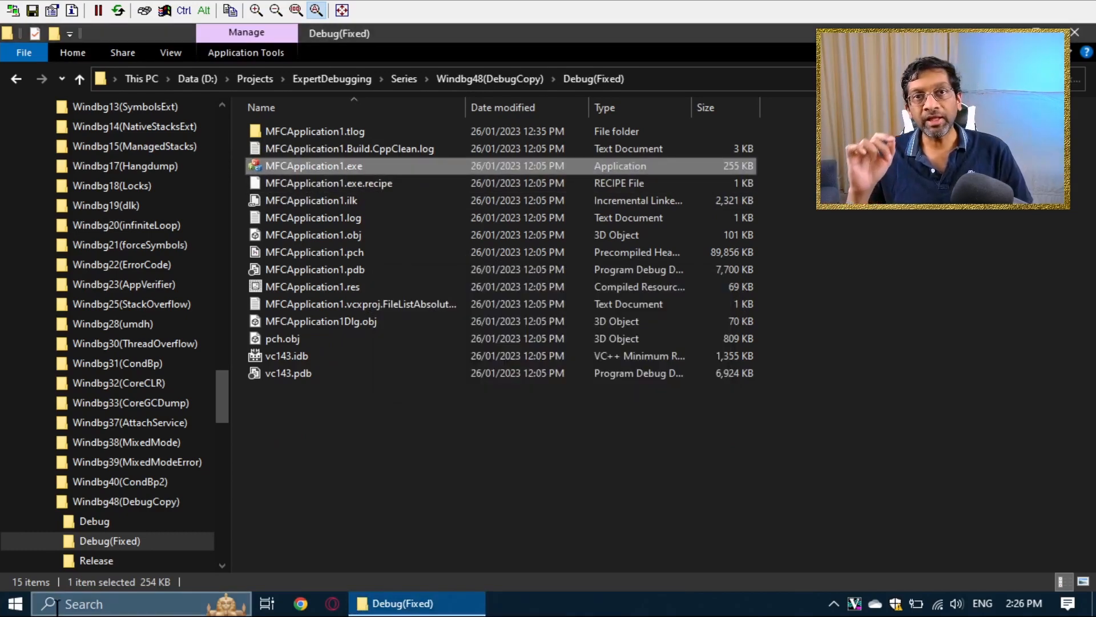